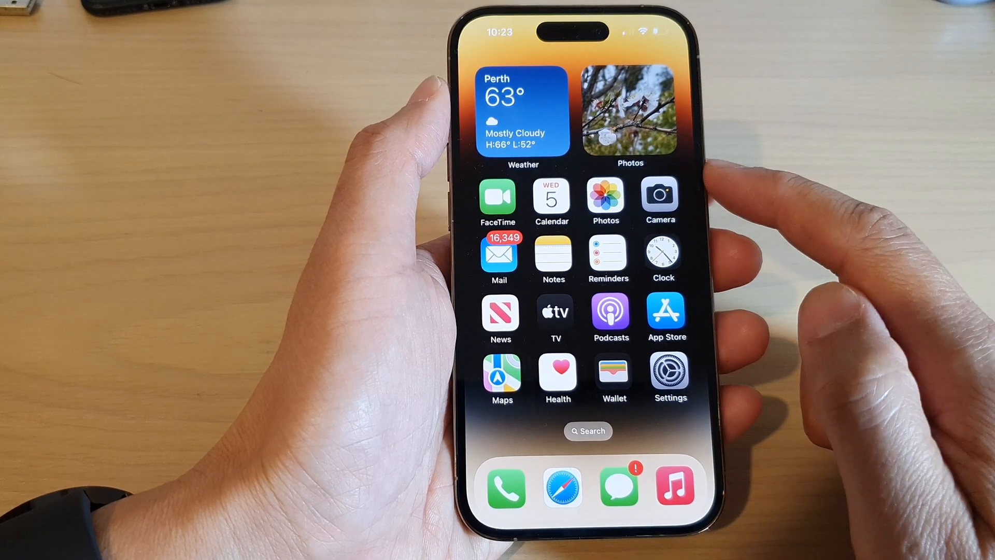
Step: Launch the Camera app from the Home Screen into Photo mode
{"action": "left_click", "coordinate": [659, 197]}
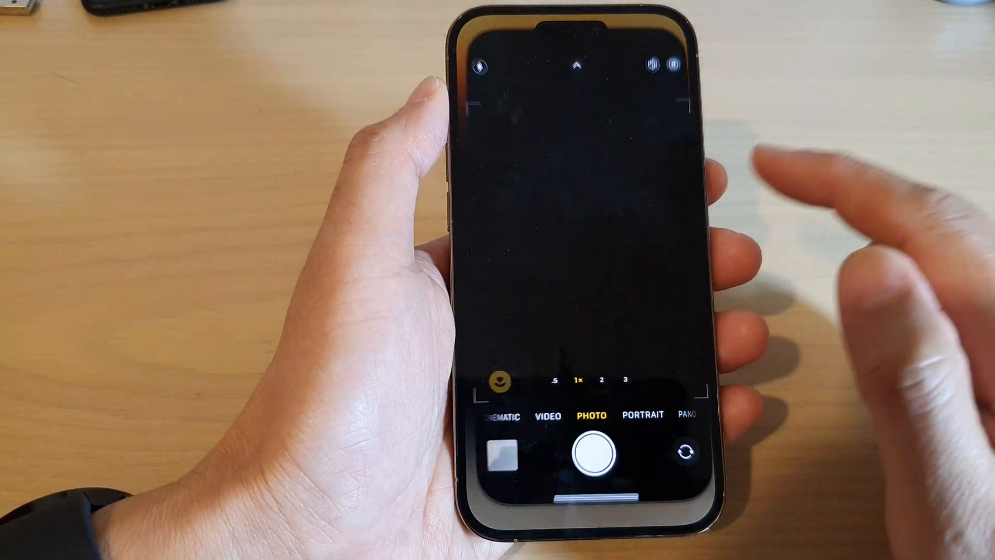